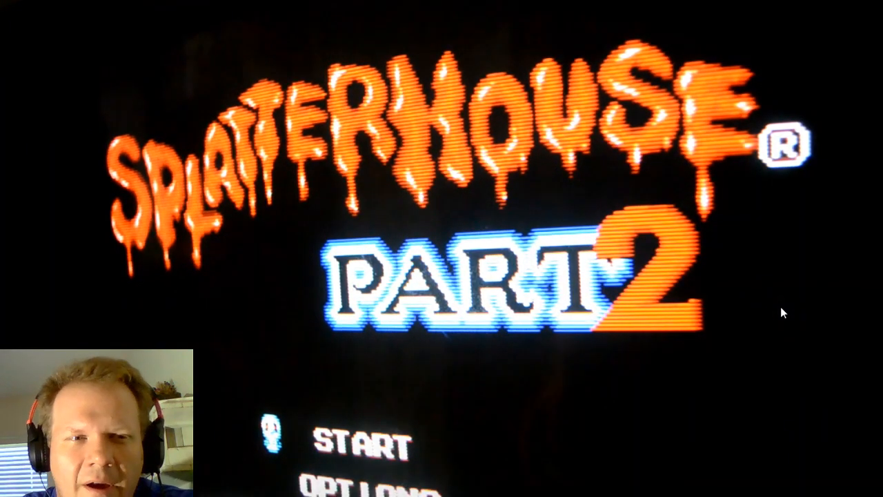
mouse_move(531, 447)
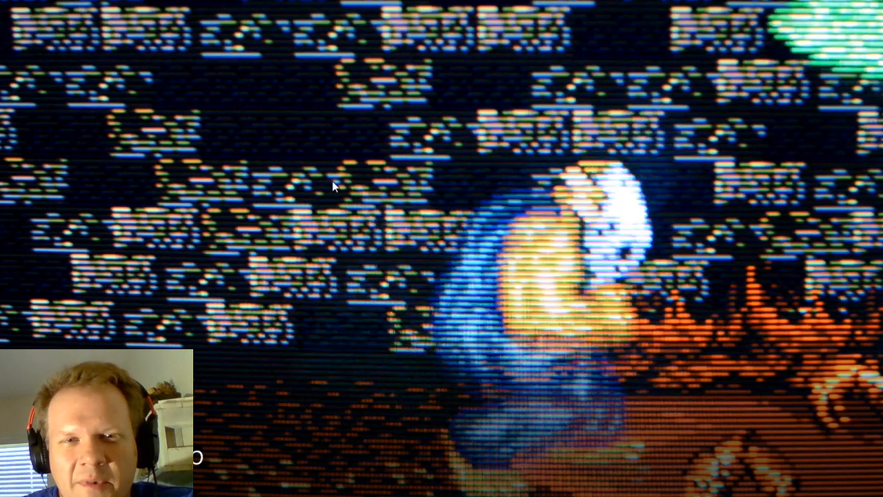
mouse_move(202, 172)
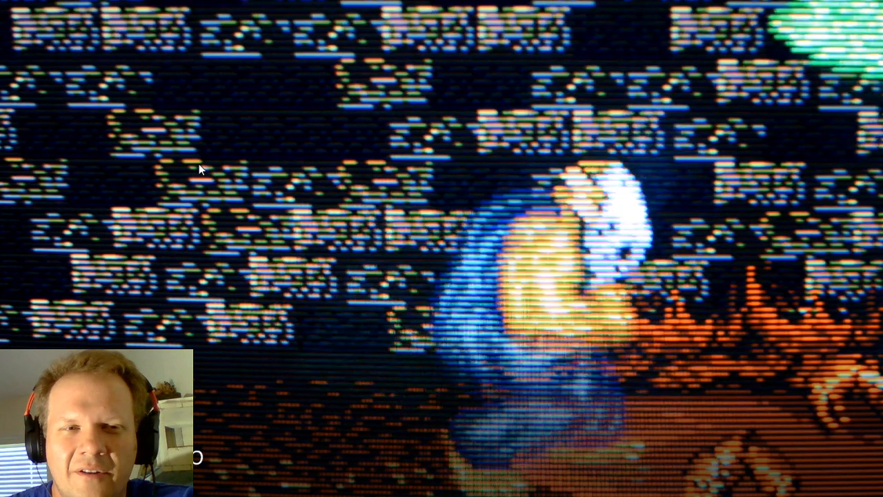
mouse_move(271, 134)
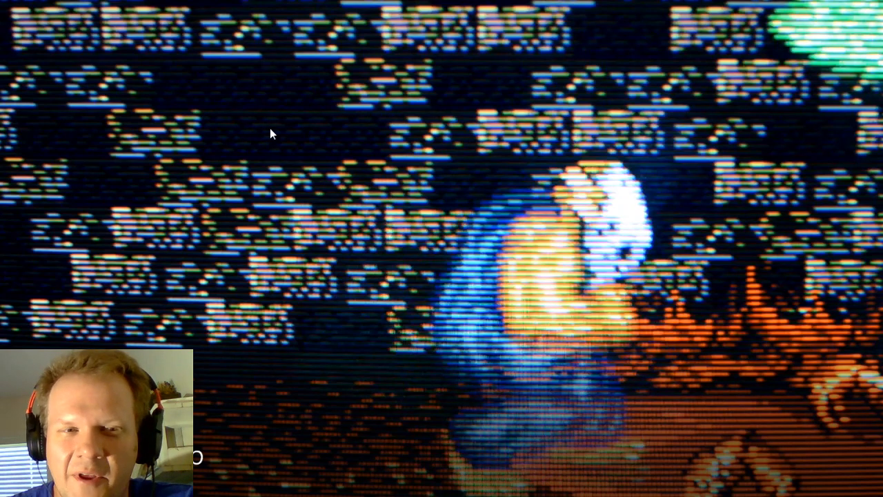
mouse_move(237, 133)
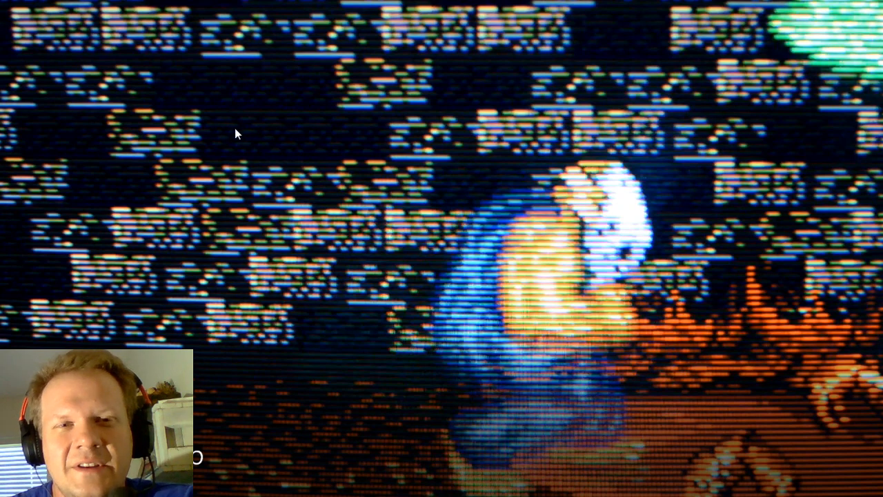